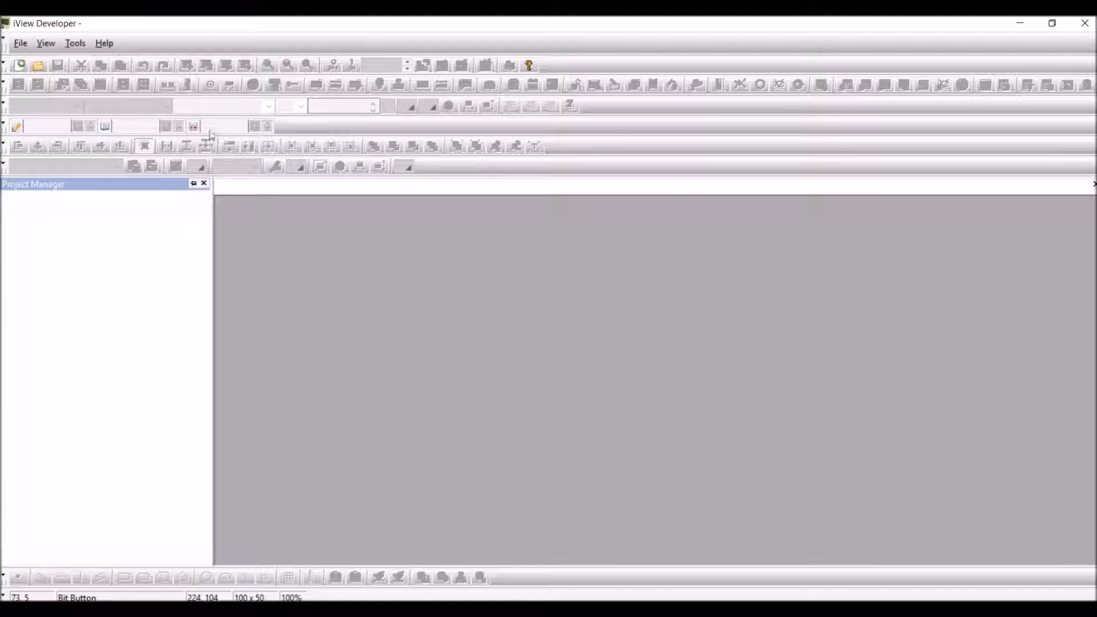
# Start a new project named EthernetIPTag in the default Temp location
pyautogui.click(21, 43)
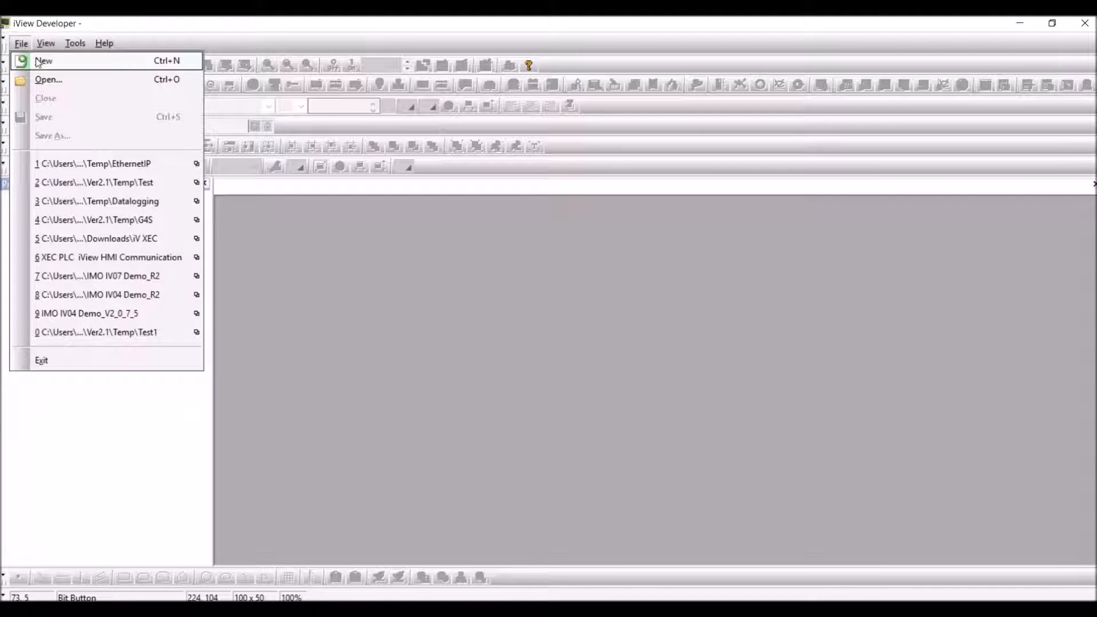
pyautogui.click(44, 60)
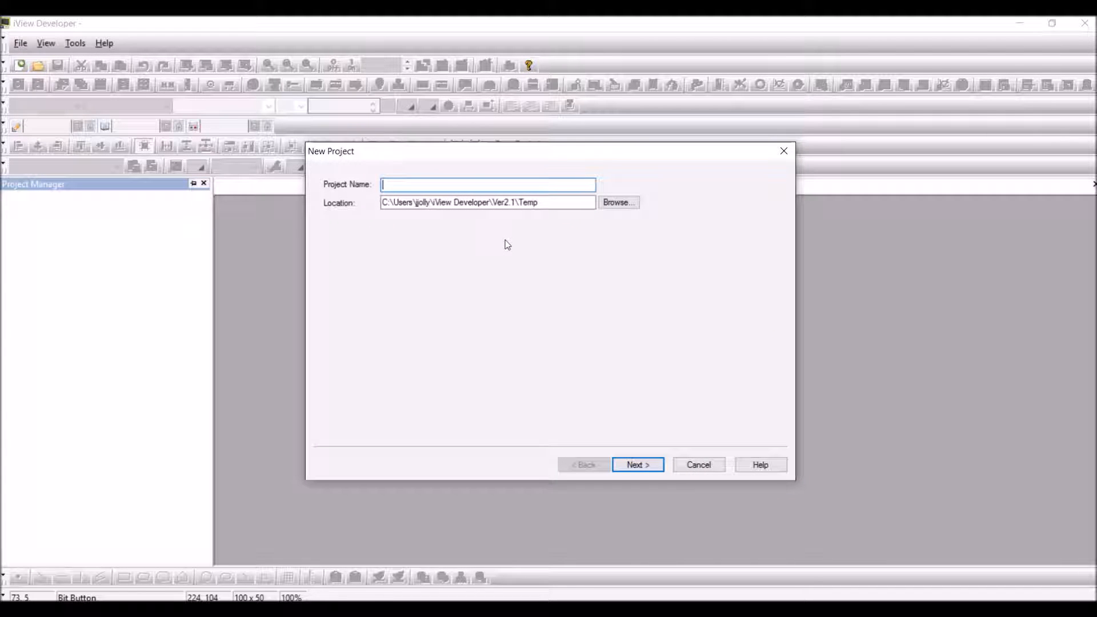
pyautogui.write('EthernetIP')
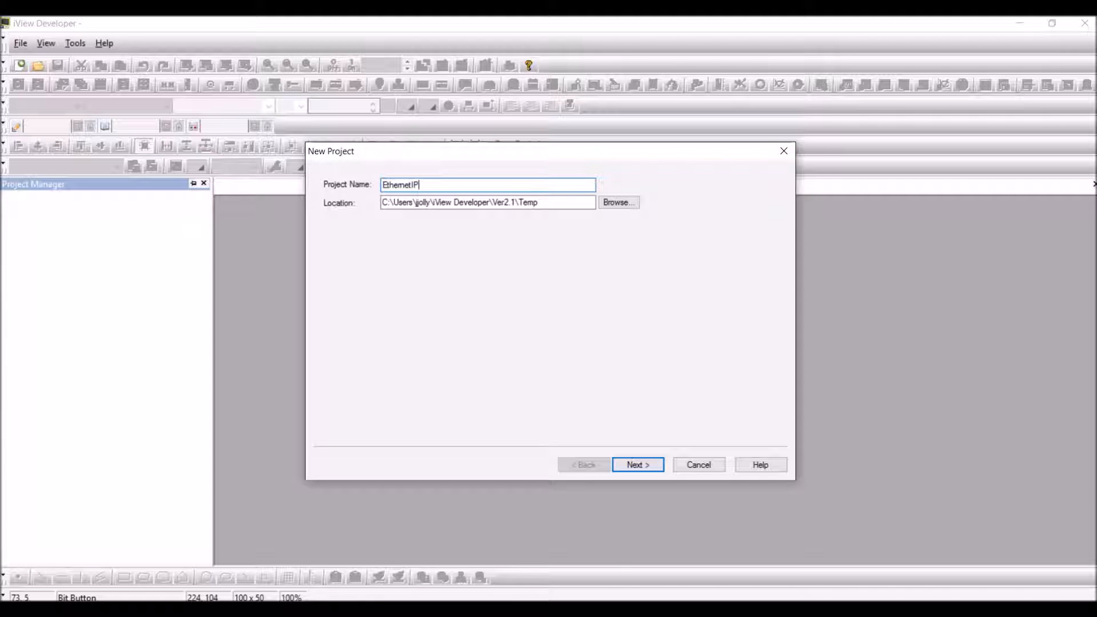
pyautogui.write('Tag')
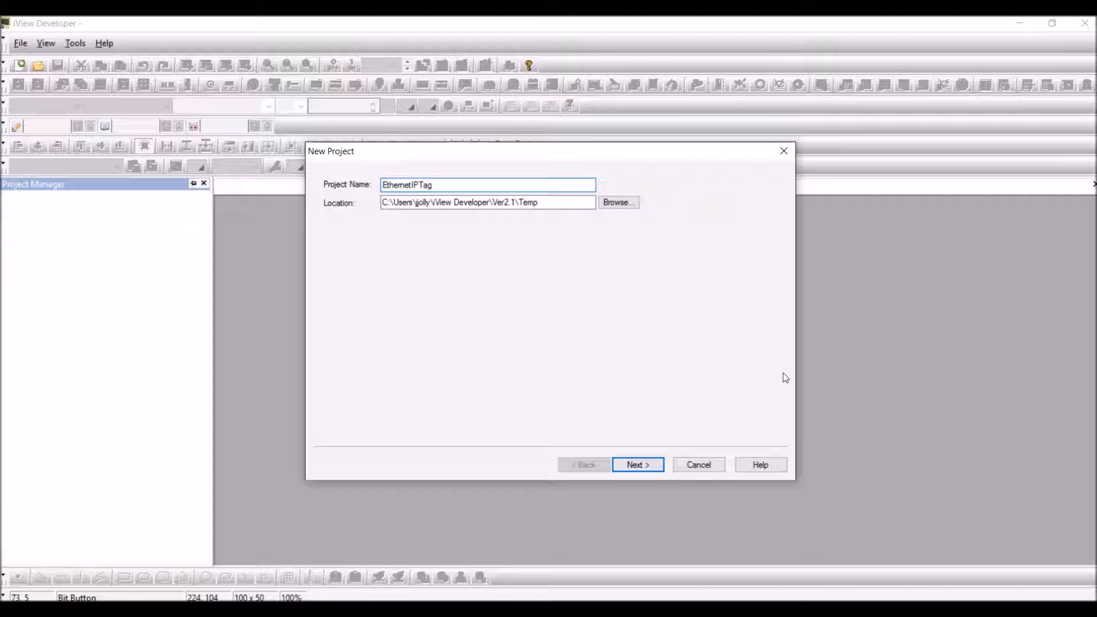
pyautogui.click(636, 465)
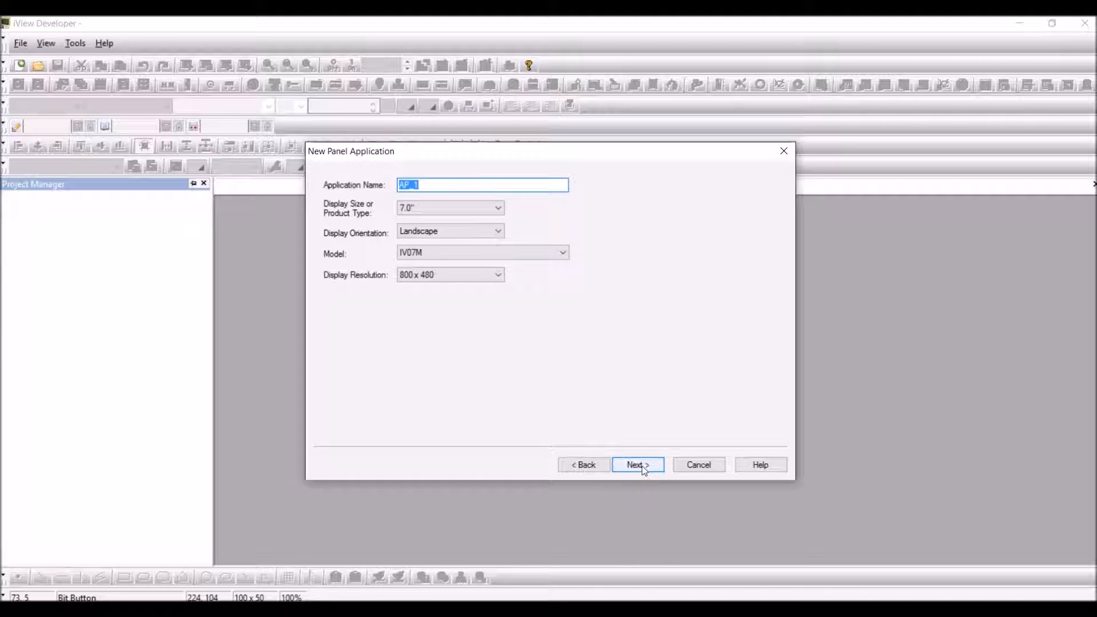
# Accept the panel defaults and make Link 1 a Direct Link (Ethernet) to Allen Bradley CompactLogix/ControlLogix Ethernet/IP Tag
pyautogui.click(636, 465)
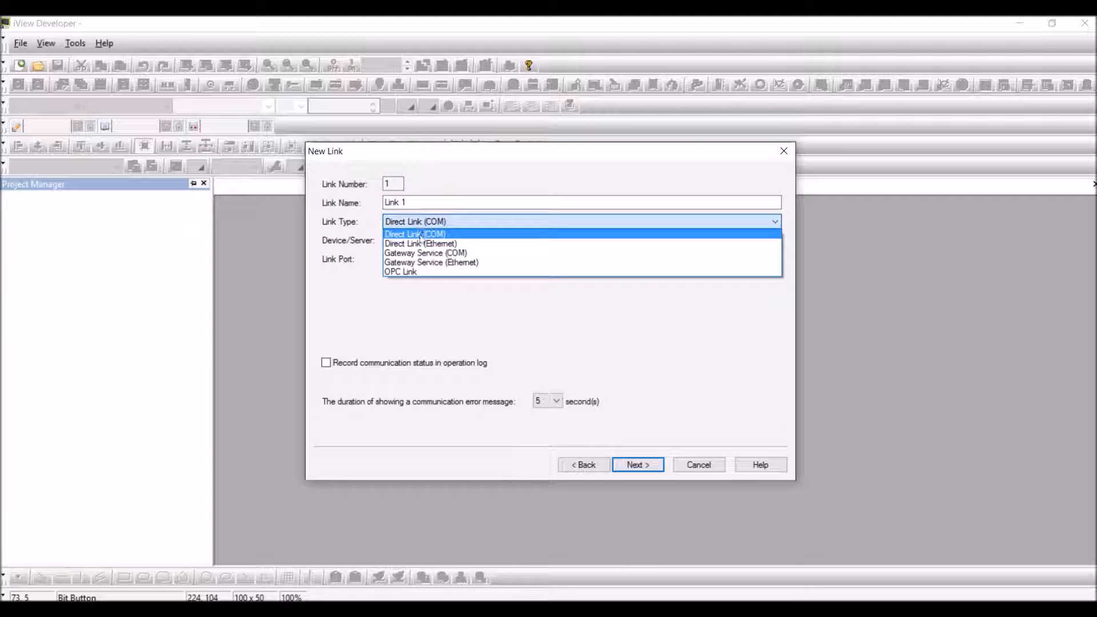
pyautogui.click(419, 243)
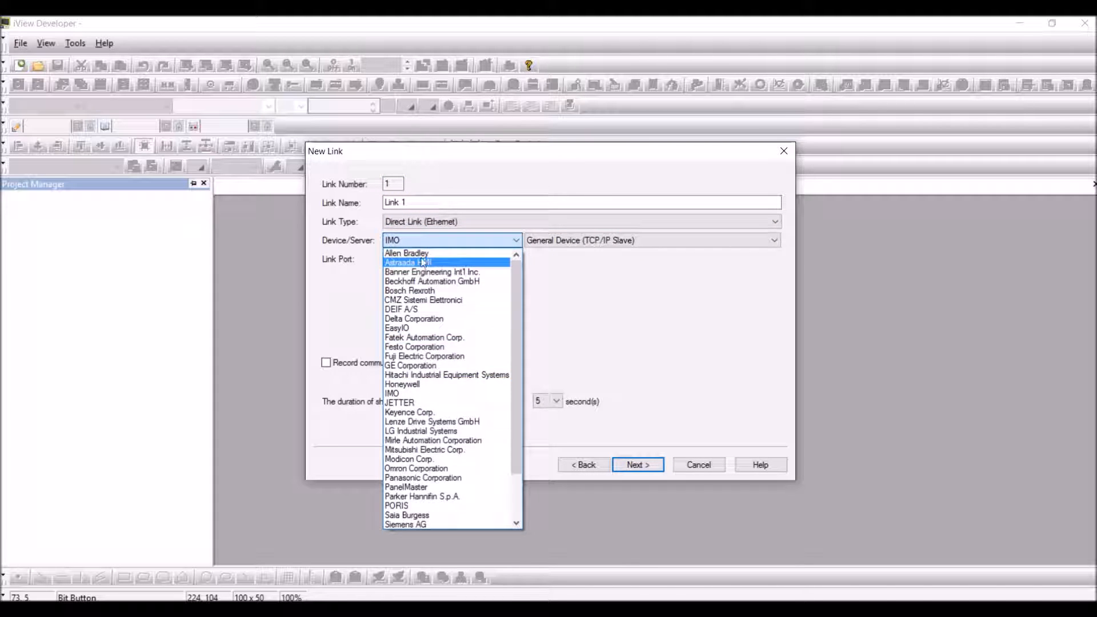
pyautogui.click(405, 253)
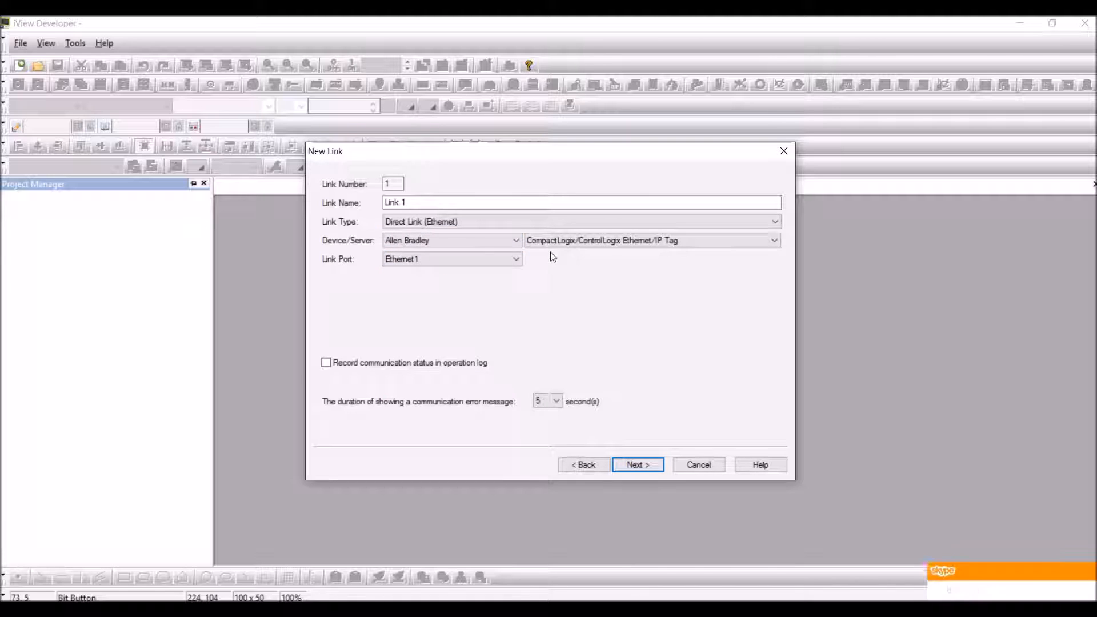
pyautogui.click(649, 240)
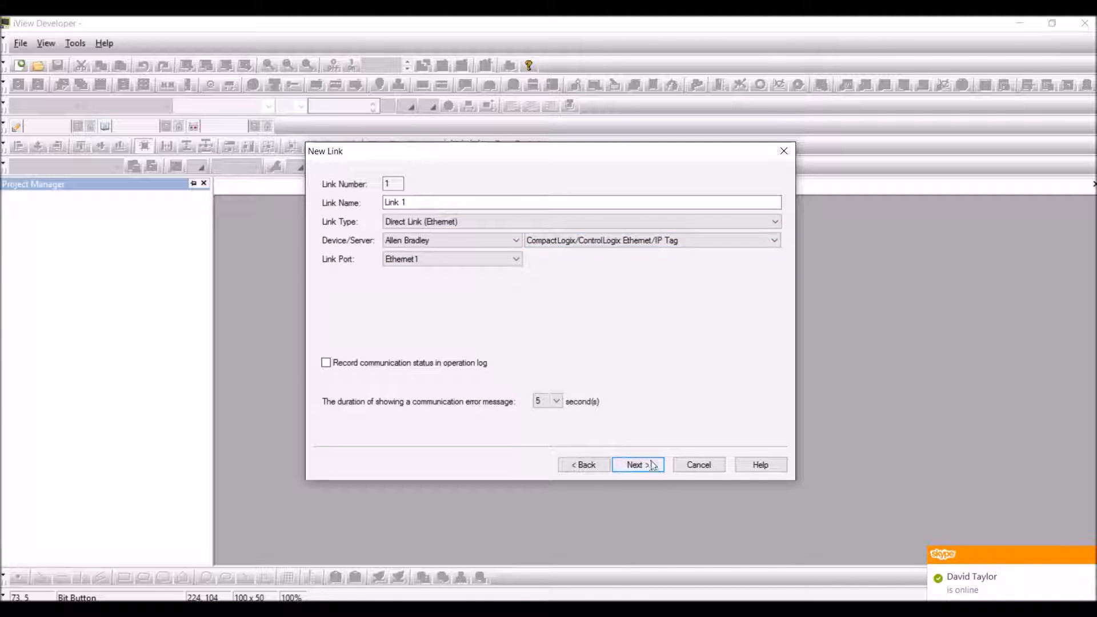
# Give the link IP address 192.168.254.128 and timeout 10, then finish creating the project
pyautogui.click(636, 464)
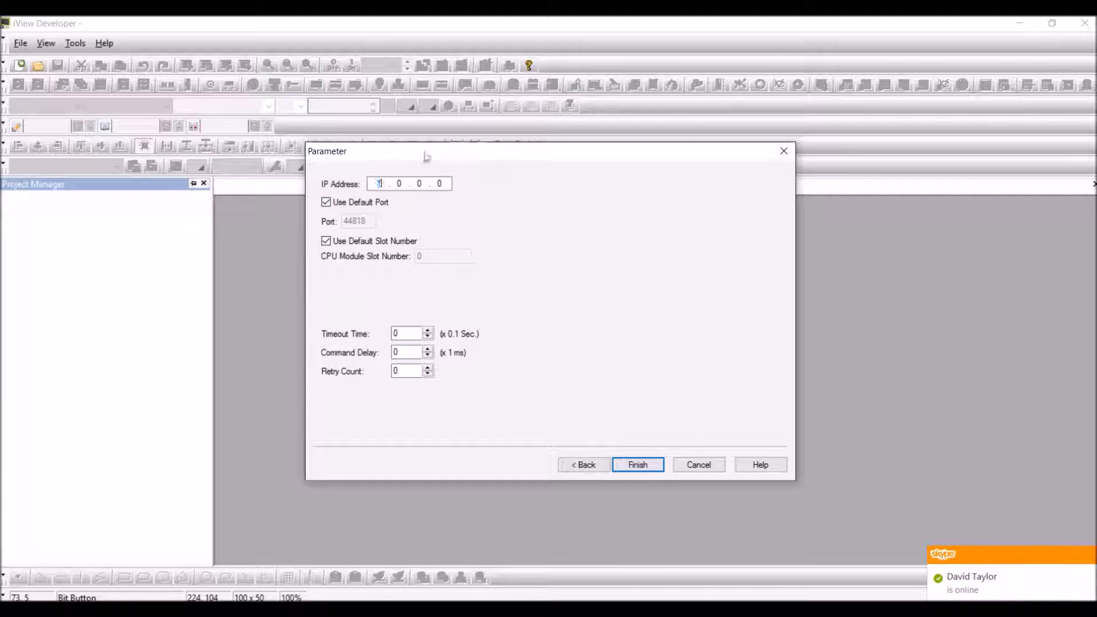
pyautogui.write('192')
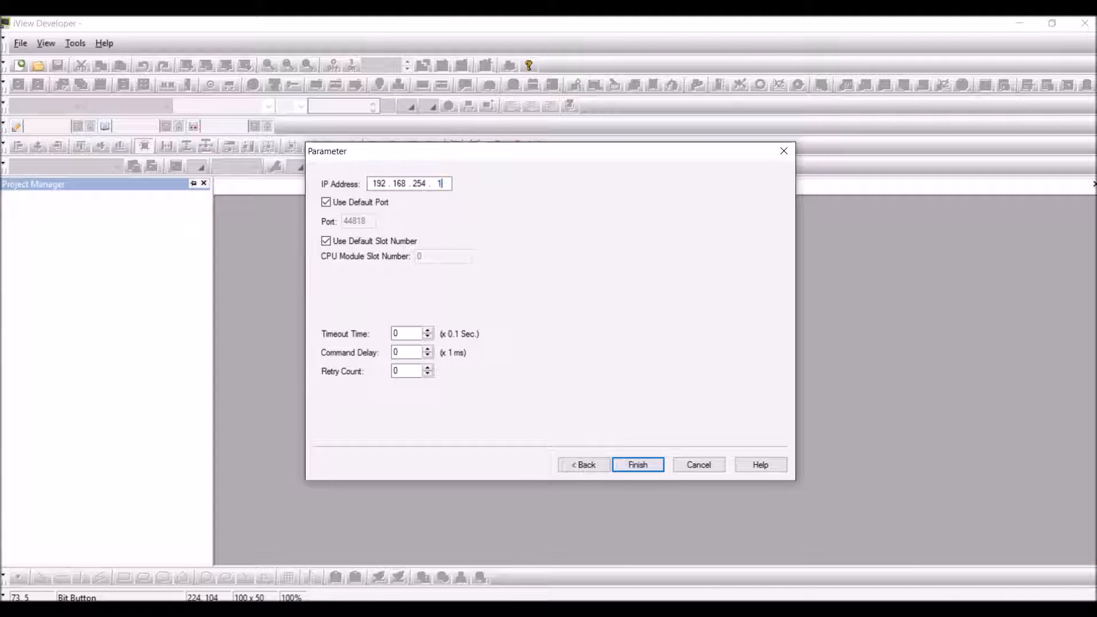
pyautogui.write('28')
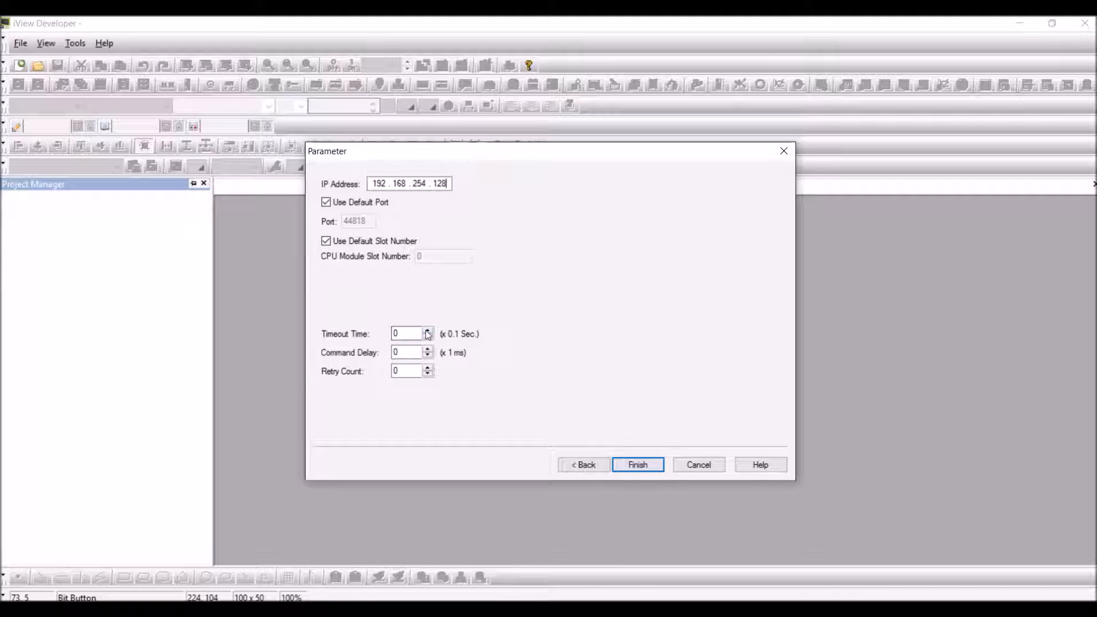
pyautogui.click(427, 331)
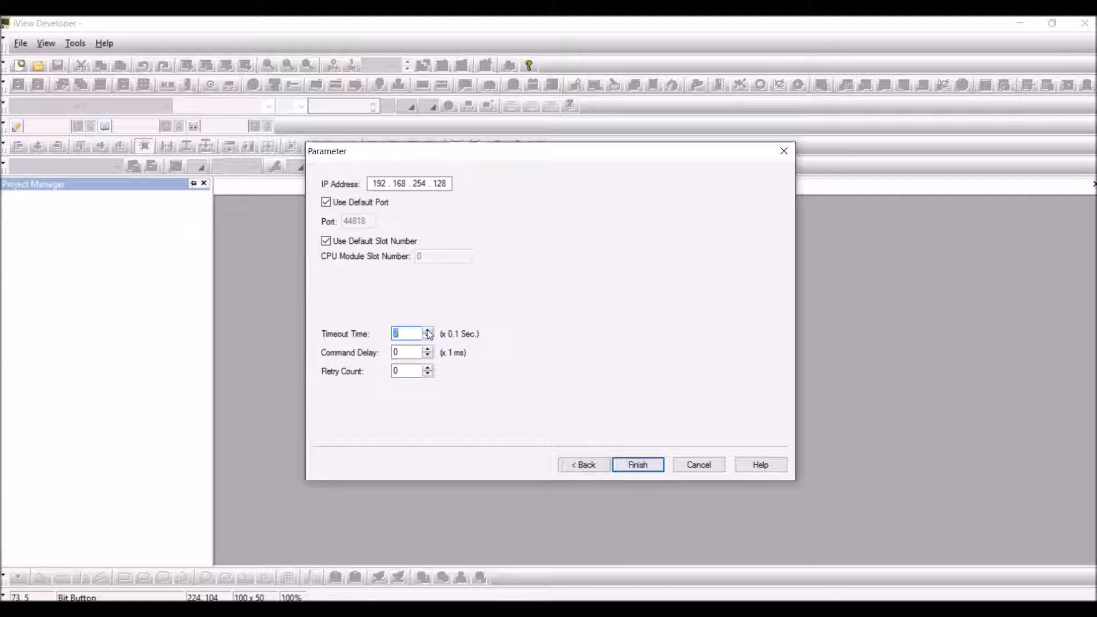
pyautogui.click(427, 330)
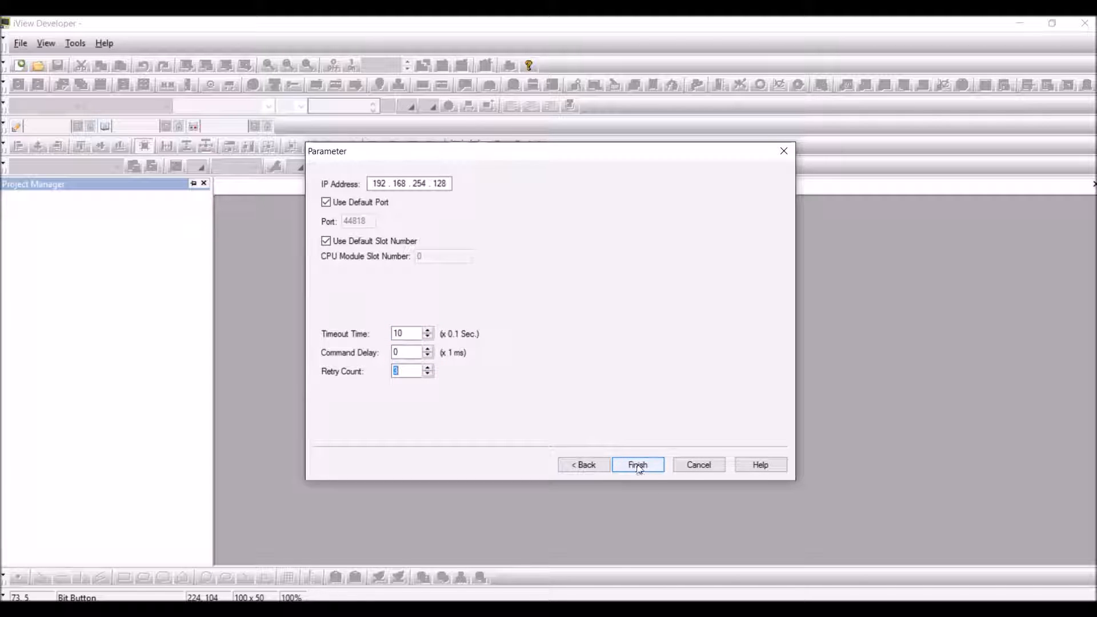
pyautogui.click(636, 465)
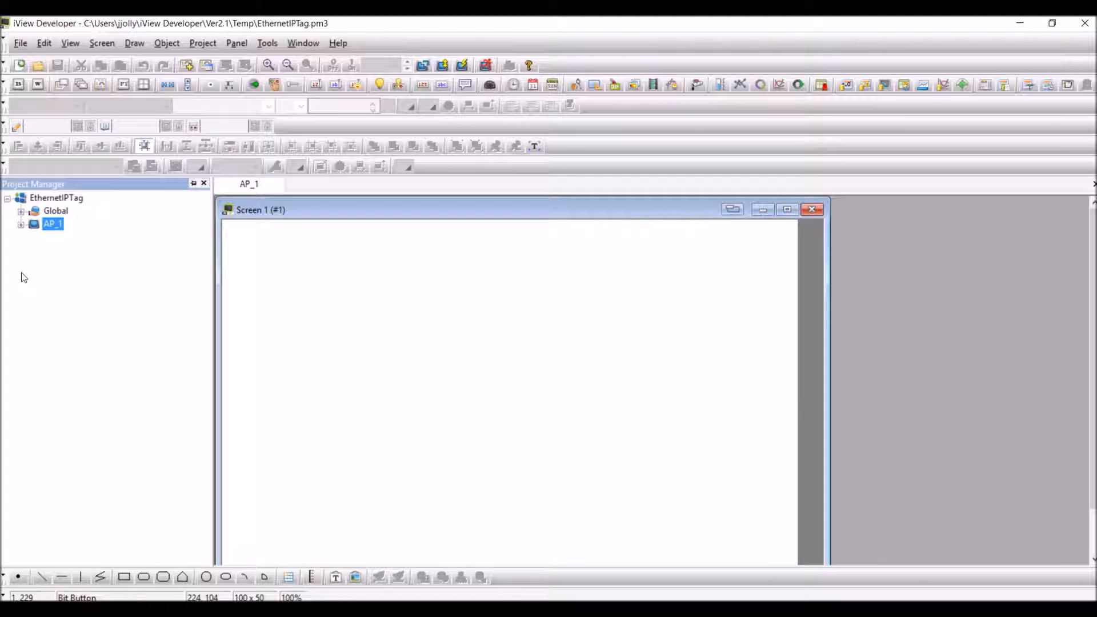
# Review Link 1's properties under AP_1 to confirm its Ethernet/IP parameters, then select Tags
pyautogui.click(21, 222)
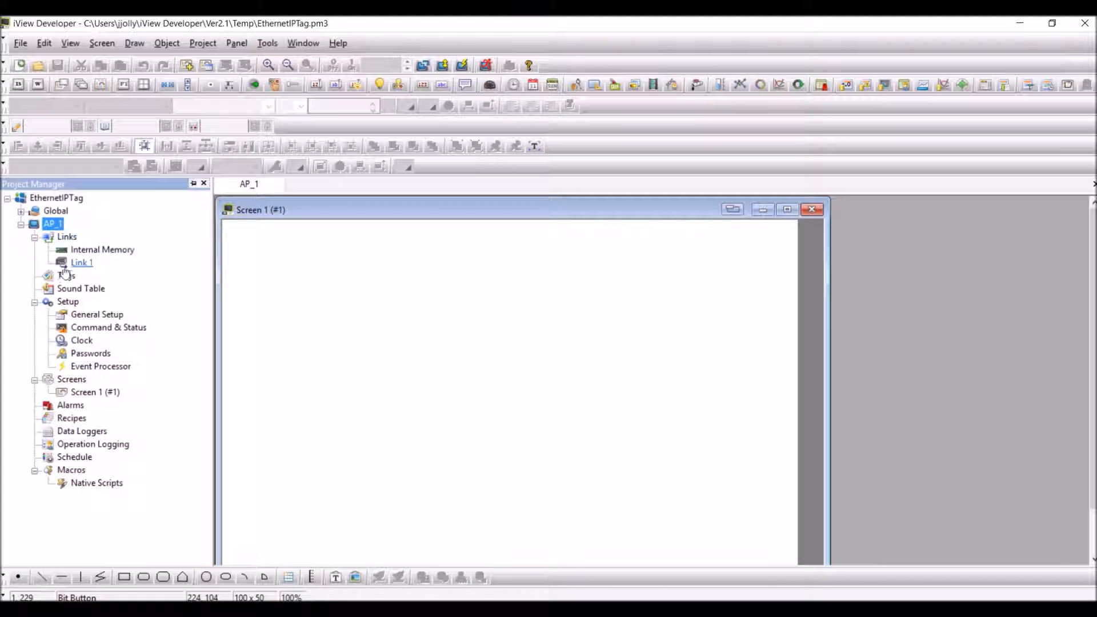
pyautogui.doubleClick(82, 262)
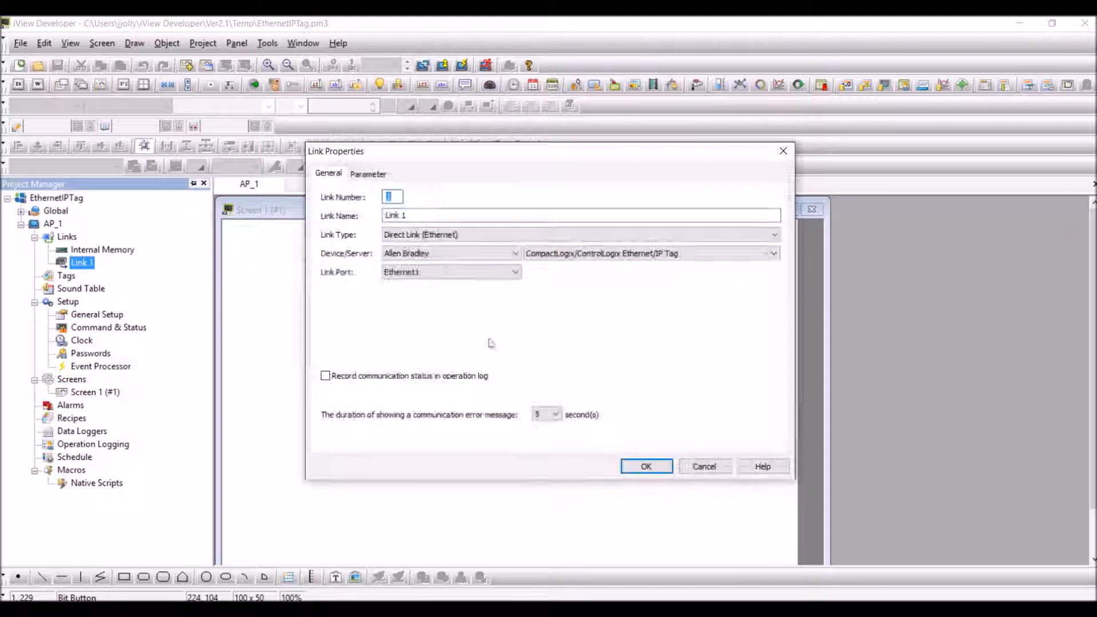
pyautogui.click(367, 173)
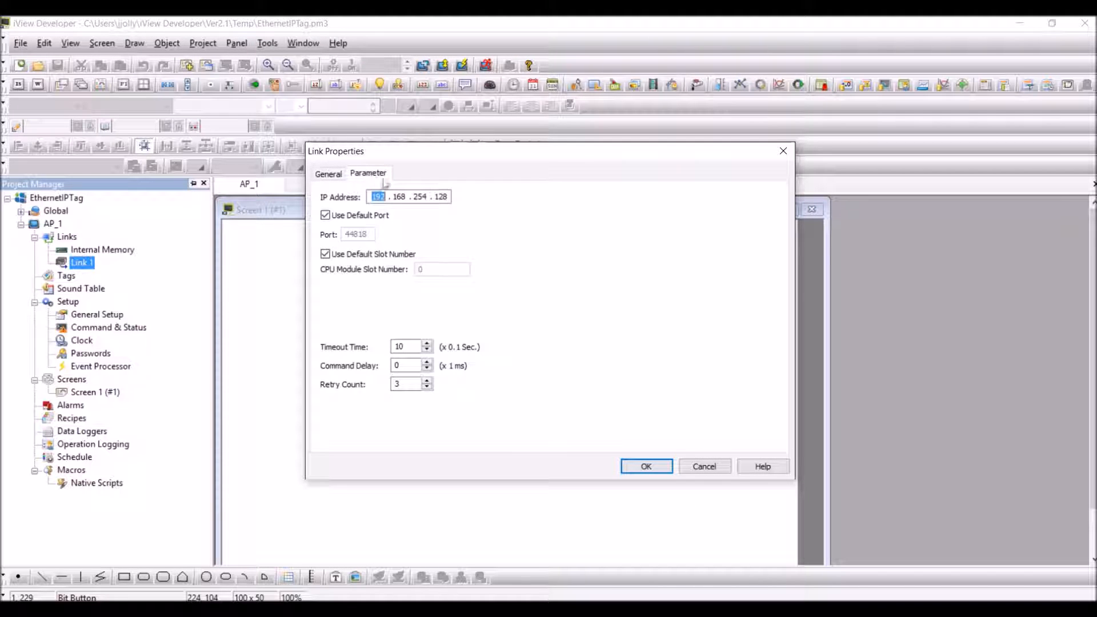
pyautogui.click(644, 466)
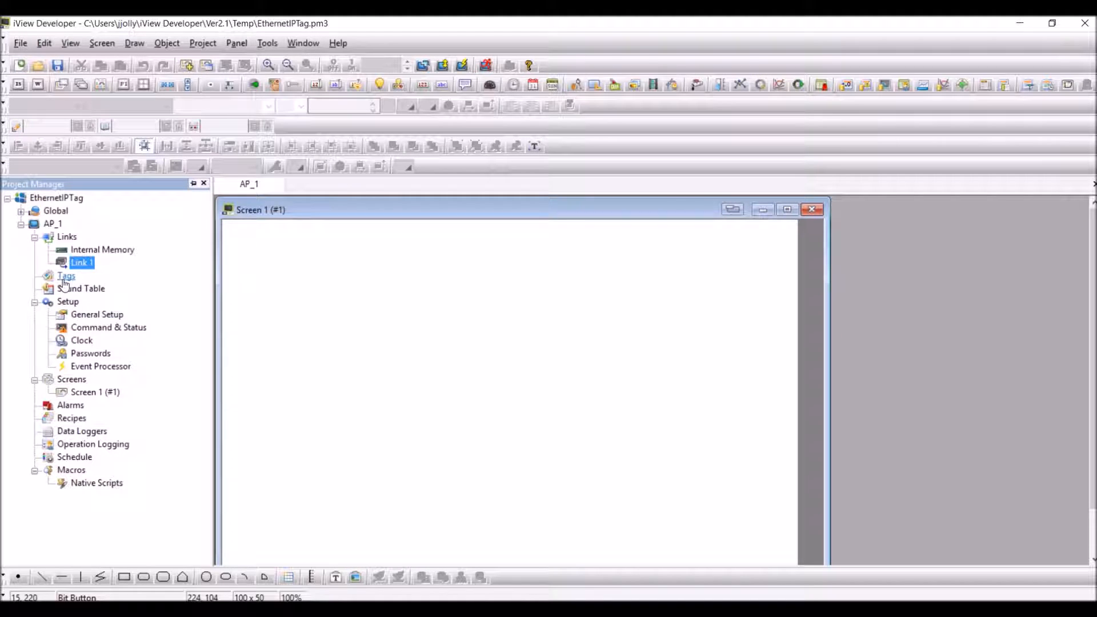
pyautogui.click(66, 275)
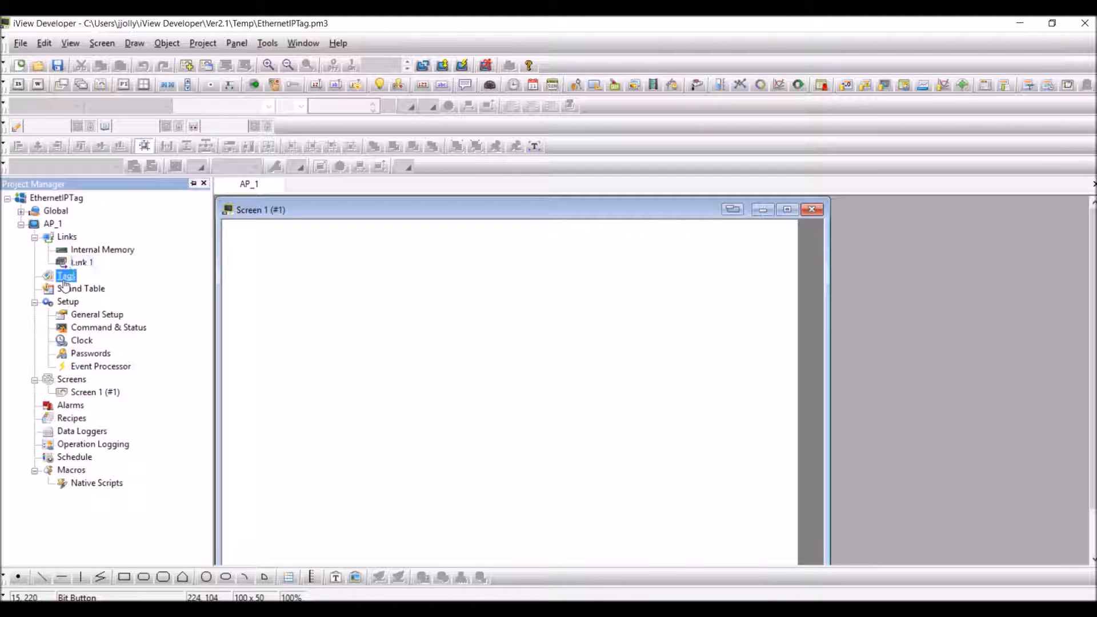
# Open Link 1's tag table and choose the TagImport.txt CSV file for preview/import
pyautogui.doubleClick(65, 275)
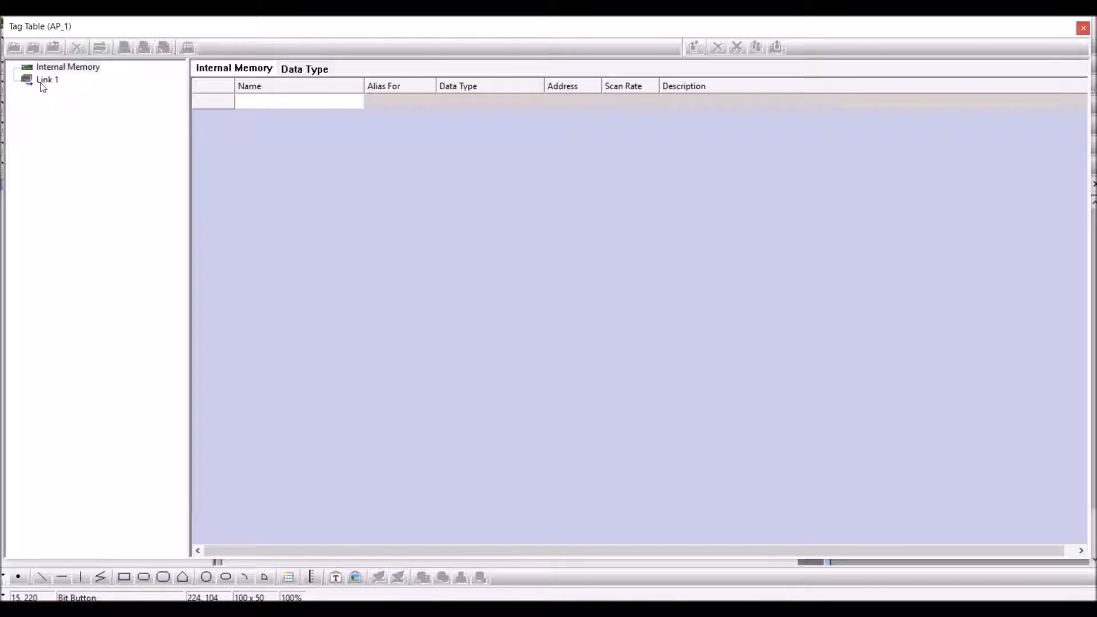
pyautogui.click(47, 79)
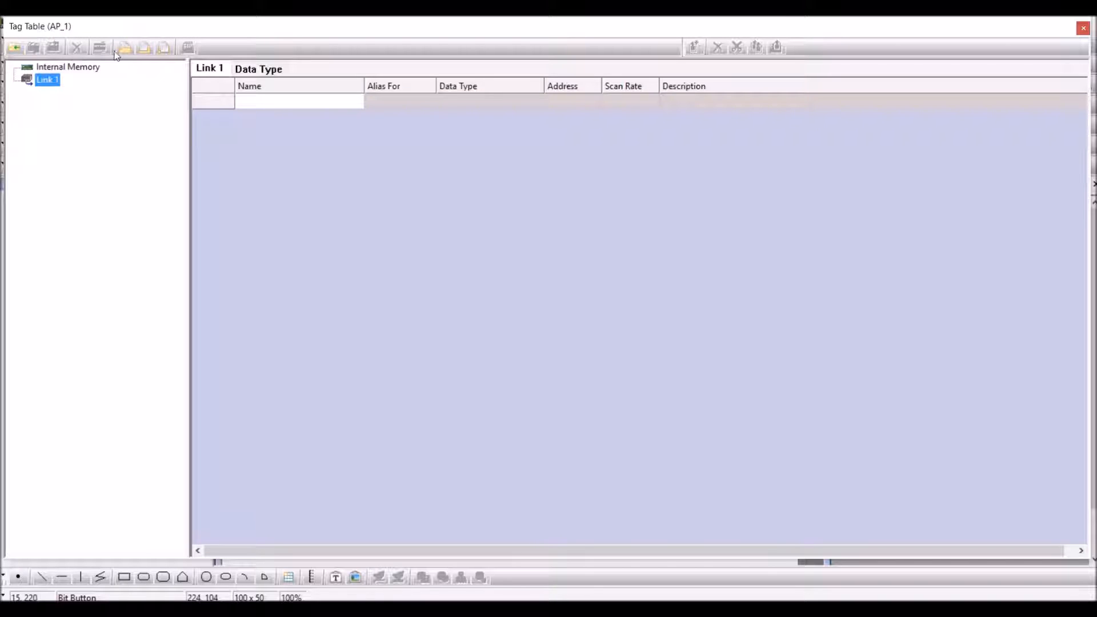
pyautogui.moveTo(126, 47)
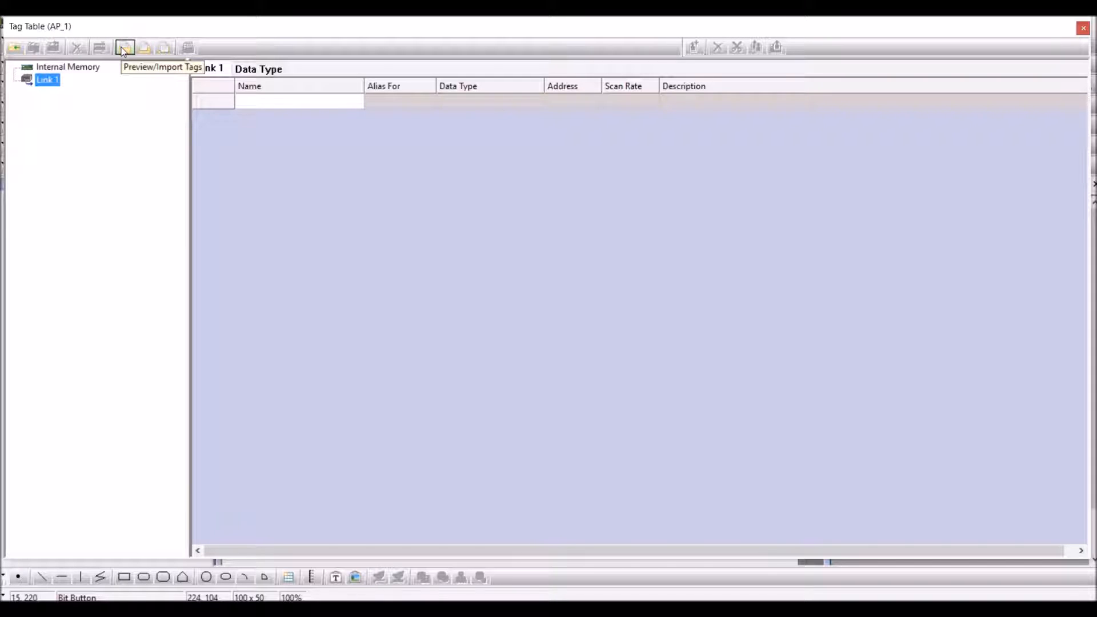
pyautogui.click(124, 48)
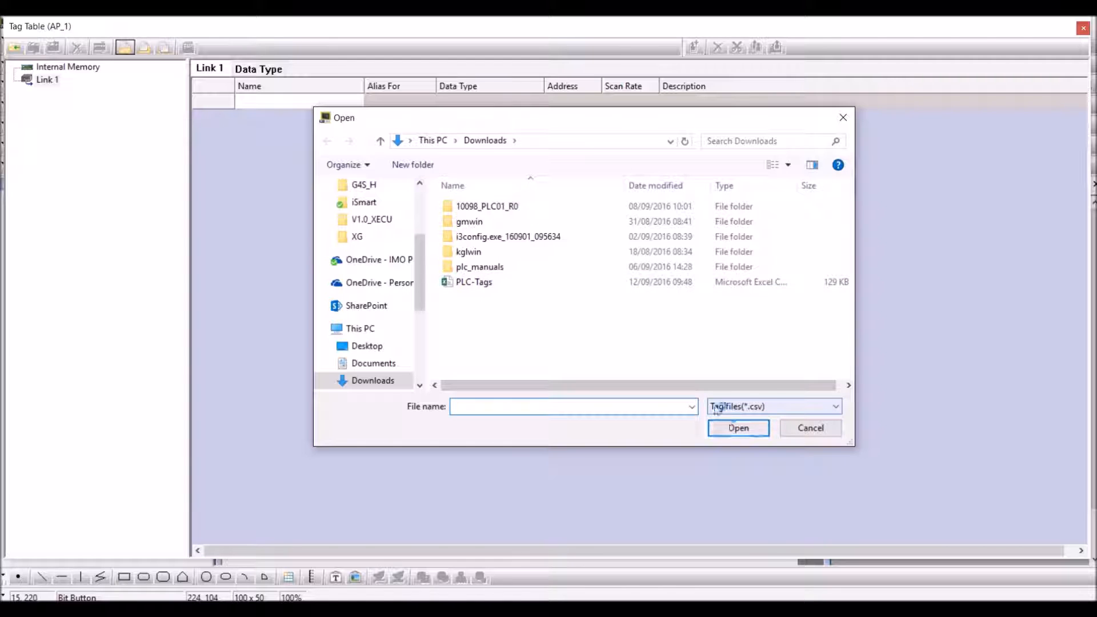
pyautogui.click(810, 427)
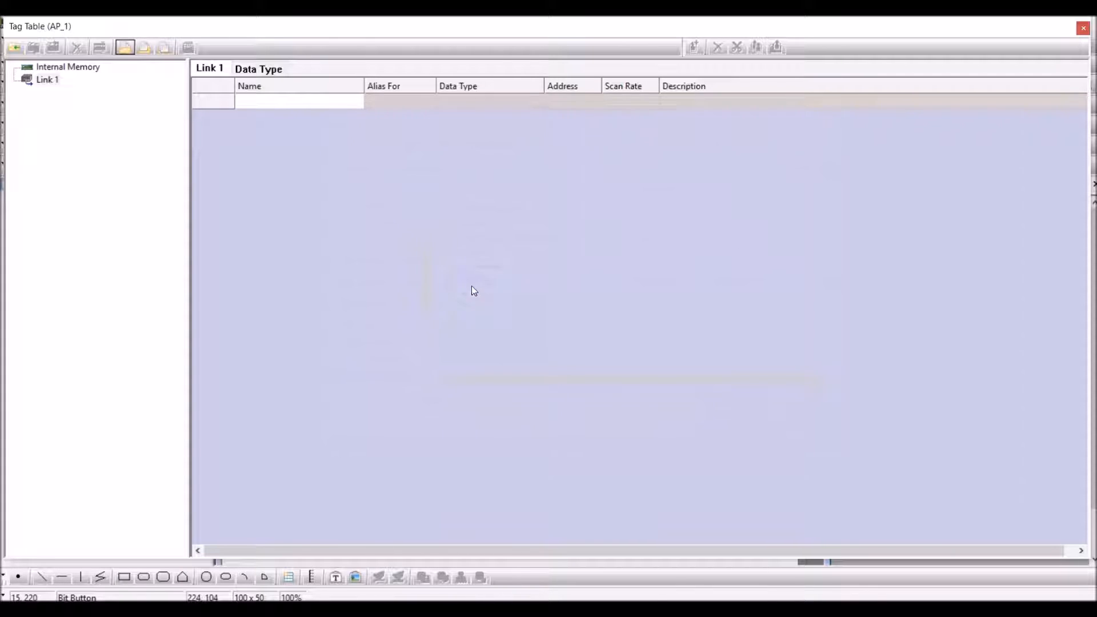
pyautogui.click(124, 46)
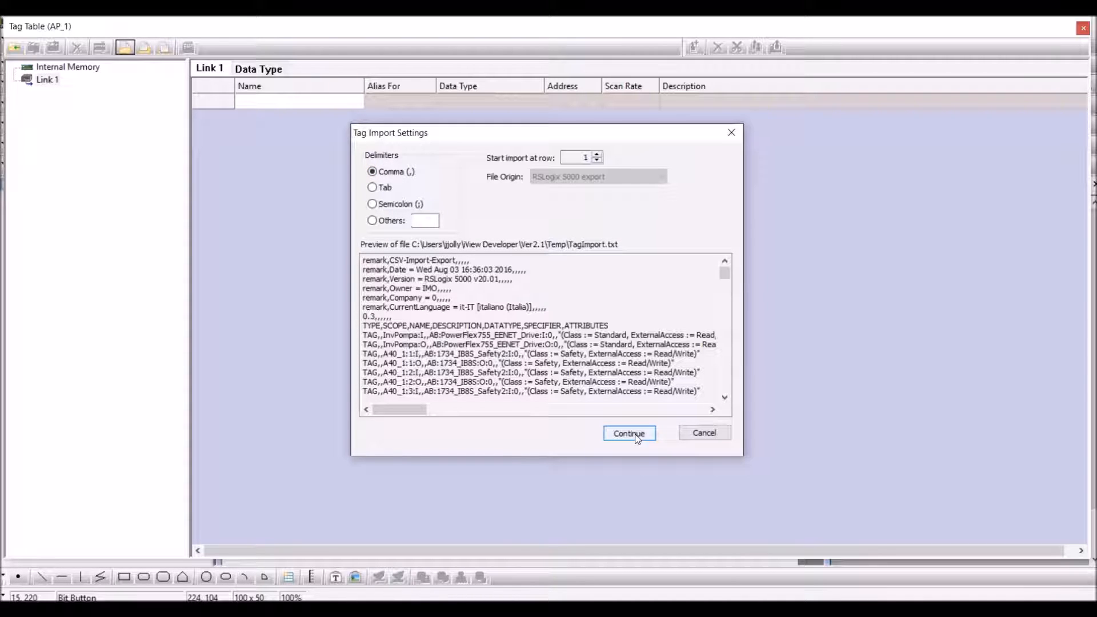
# Import the 550 valid tags into Link 1's tag table and close the tag table
pyautogui.click(628, 433)
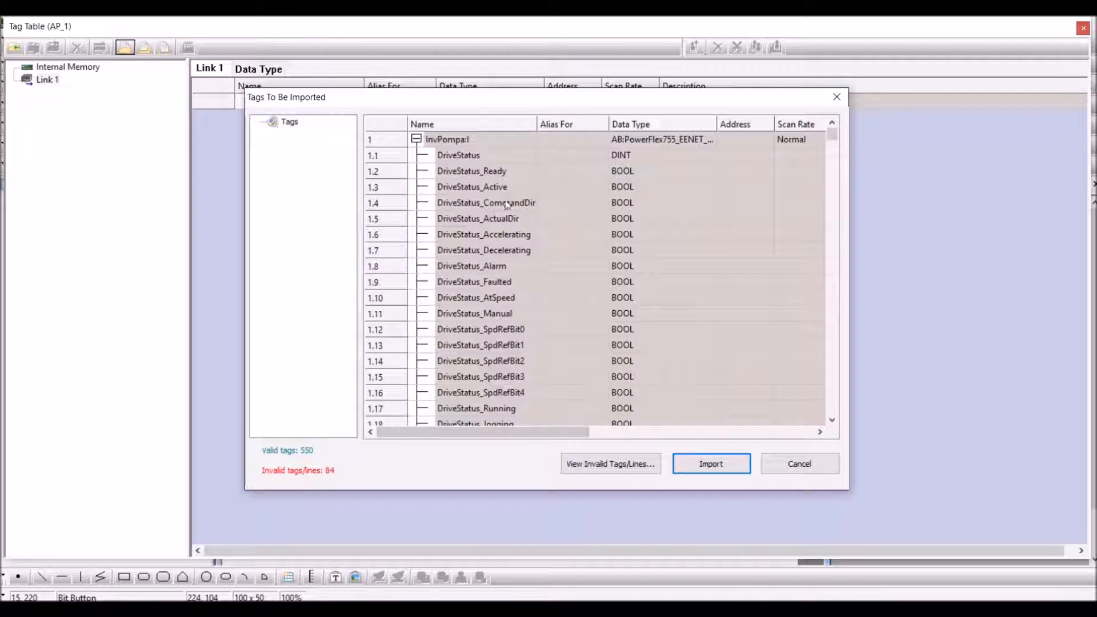
pyautogui.scroll(-3)
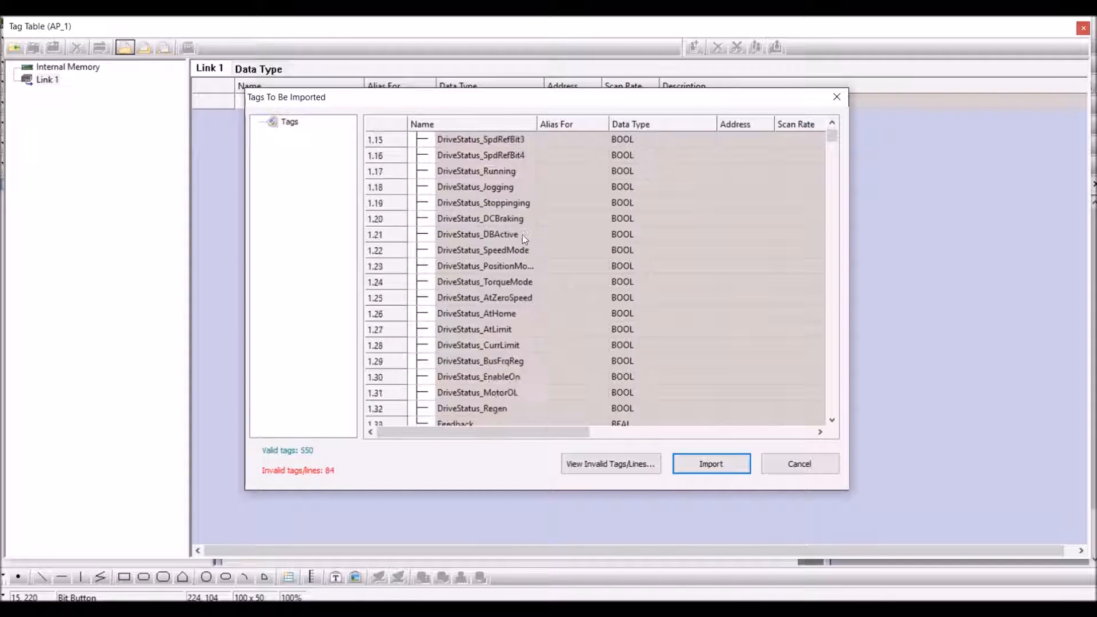
pyautogui.scroll(-3)
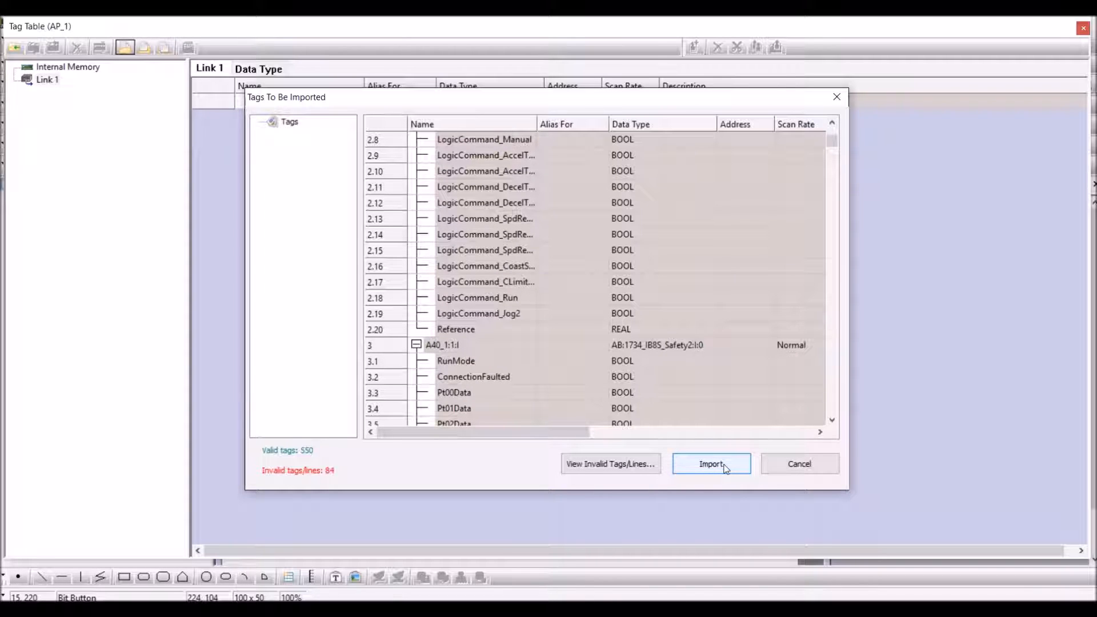
pyautogui.click(709, 463)
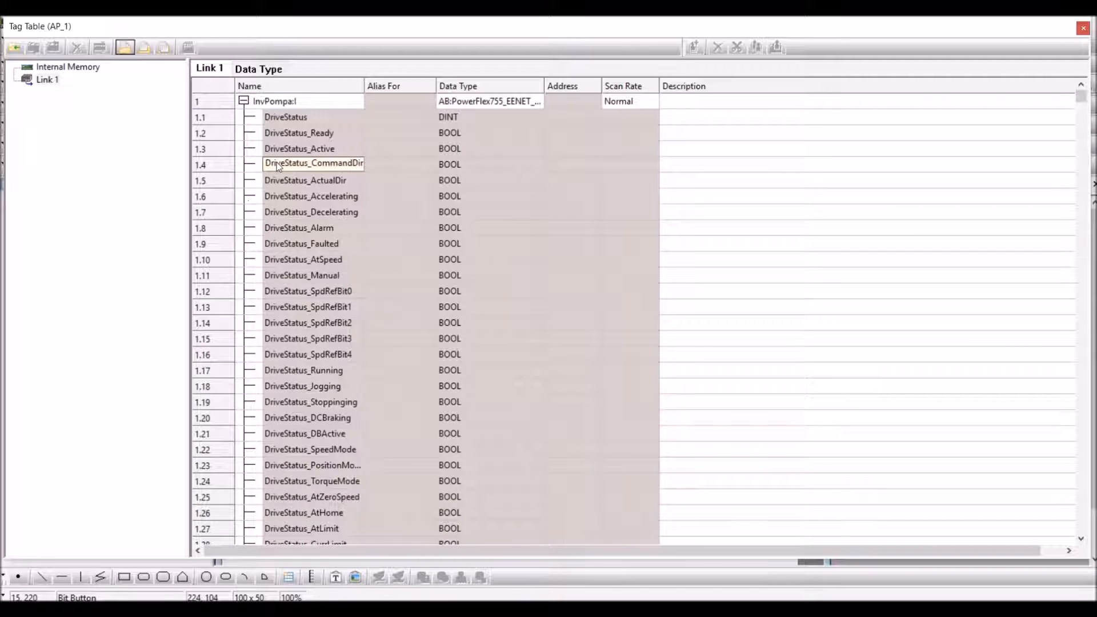
pyautogui.scroll(-3)
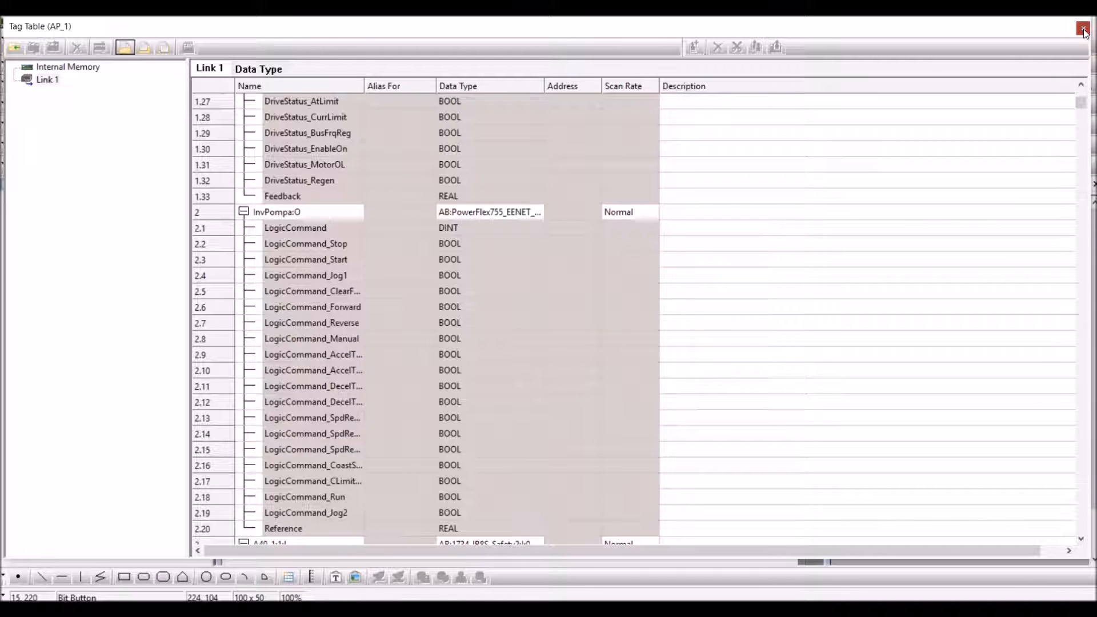
pyautogui.click(1084, 29)
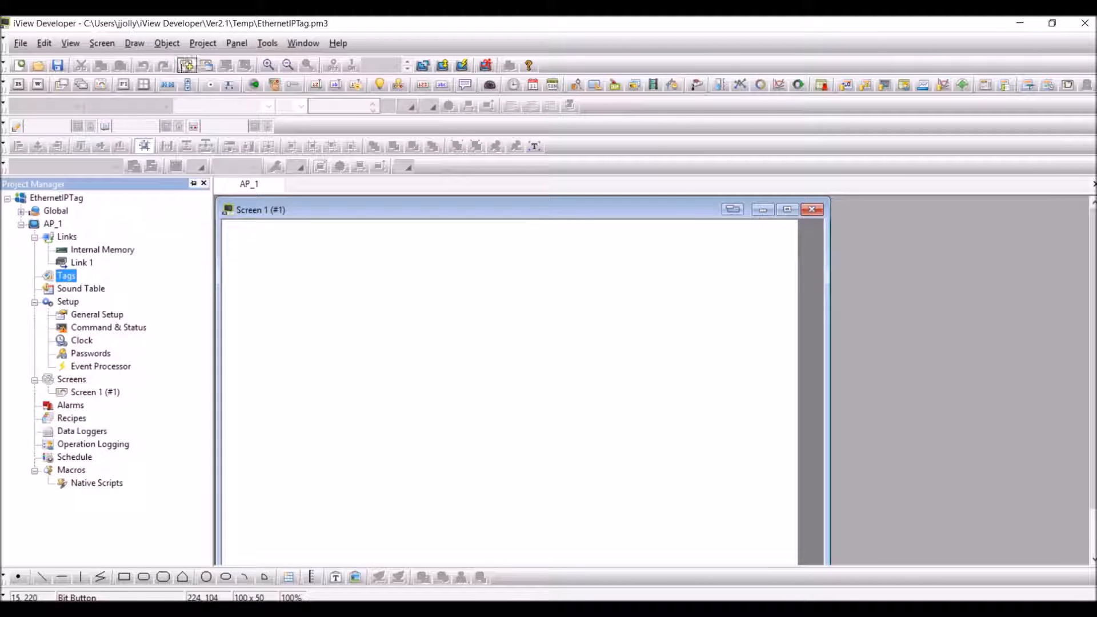
# Add a bit button on Screen 1 with write address 1\A40_1:1:I.RunMode
pyautogui.click(362, 292)
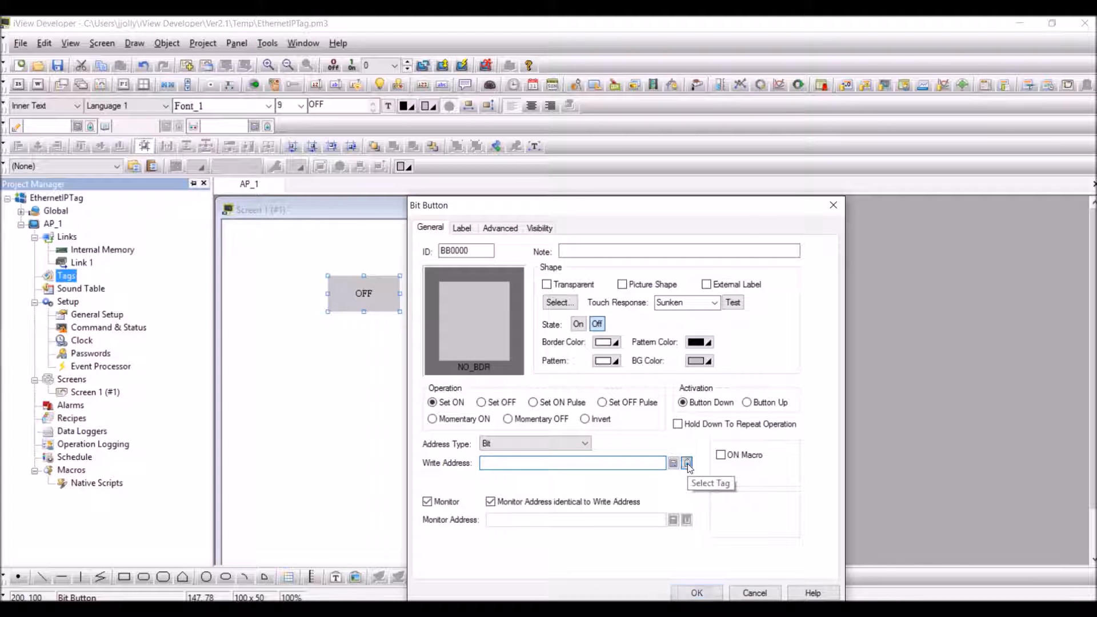
pyautogui.click(686, 463)
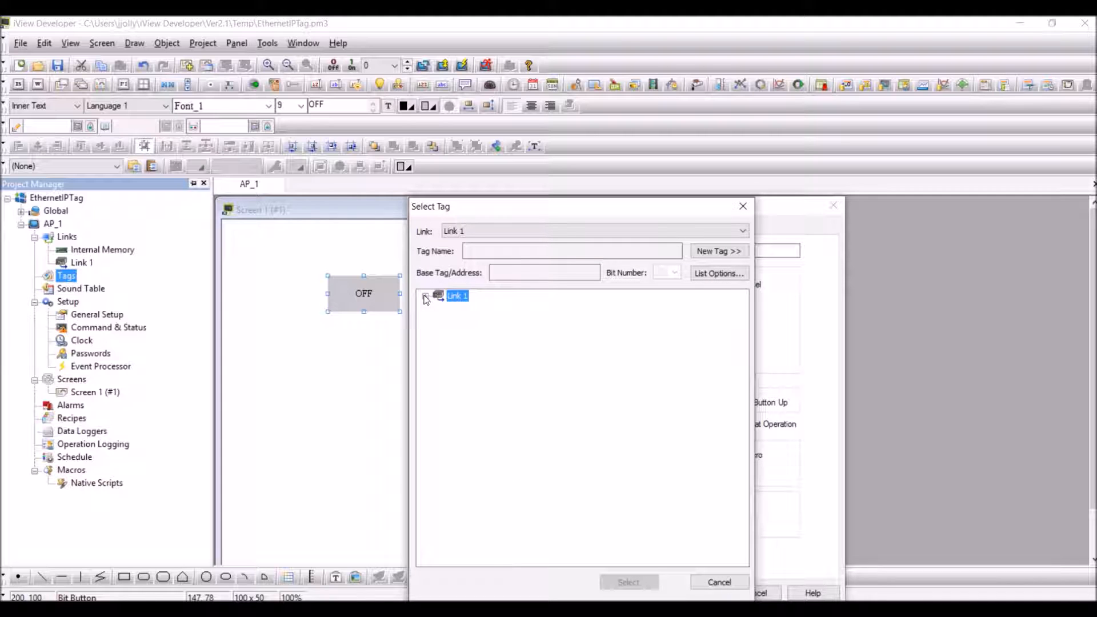
pyautogui.click(425, 294)
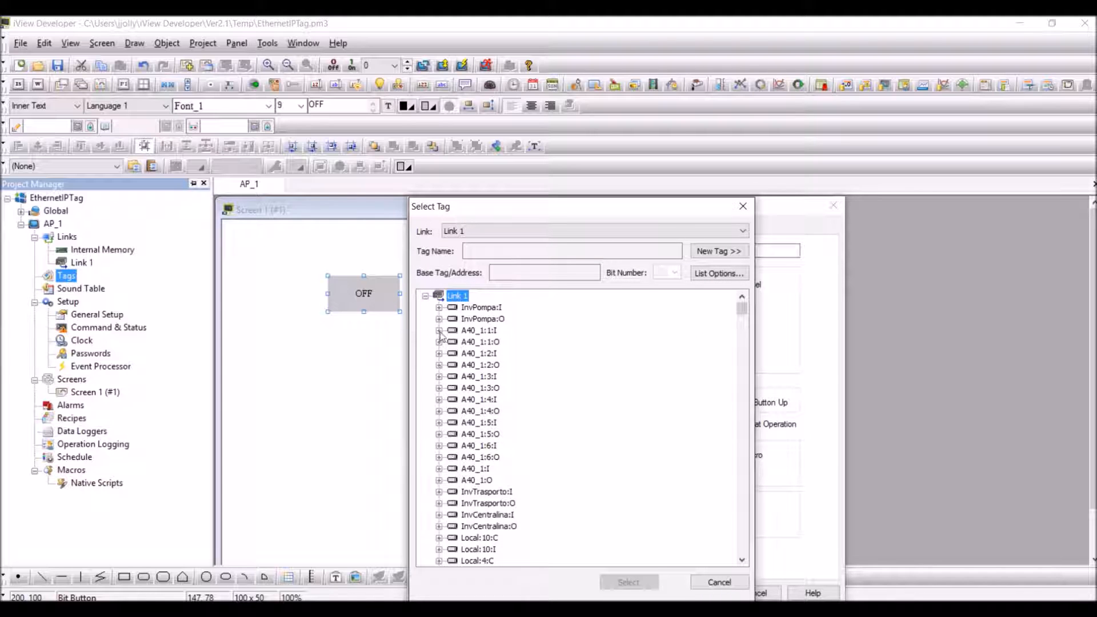
pyautogui.click(438, 329)
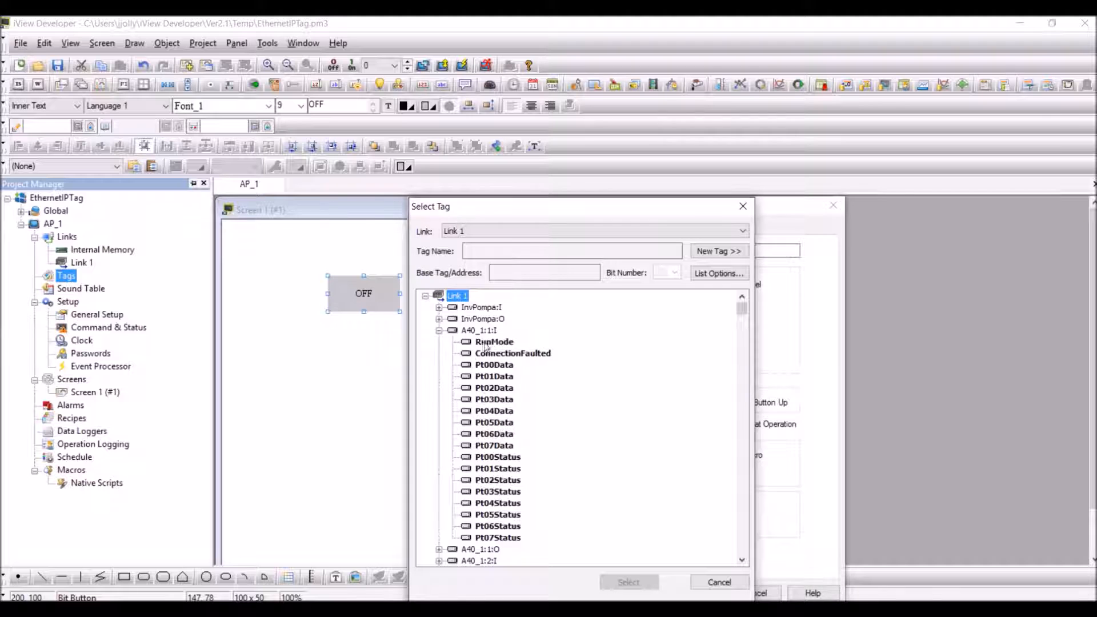
pyautogui.doubleClick(493, 341)
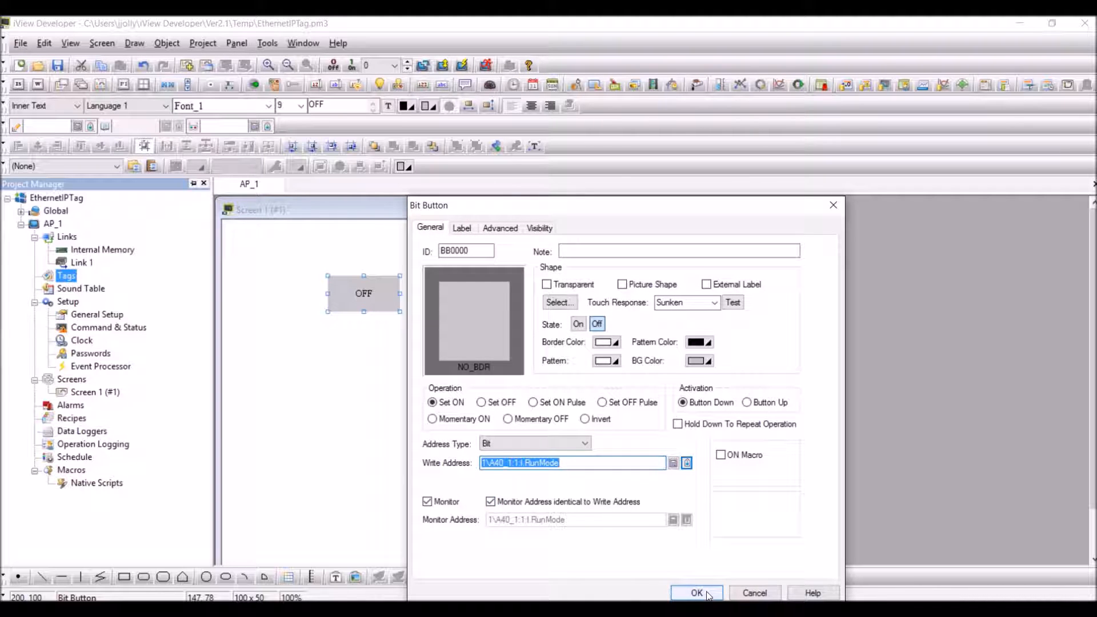
pyautogui.click(696, 592)
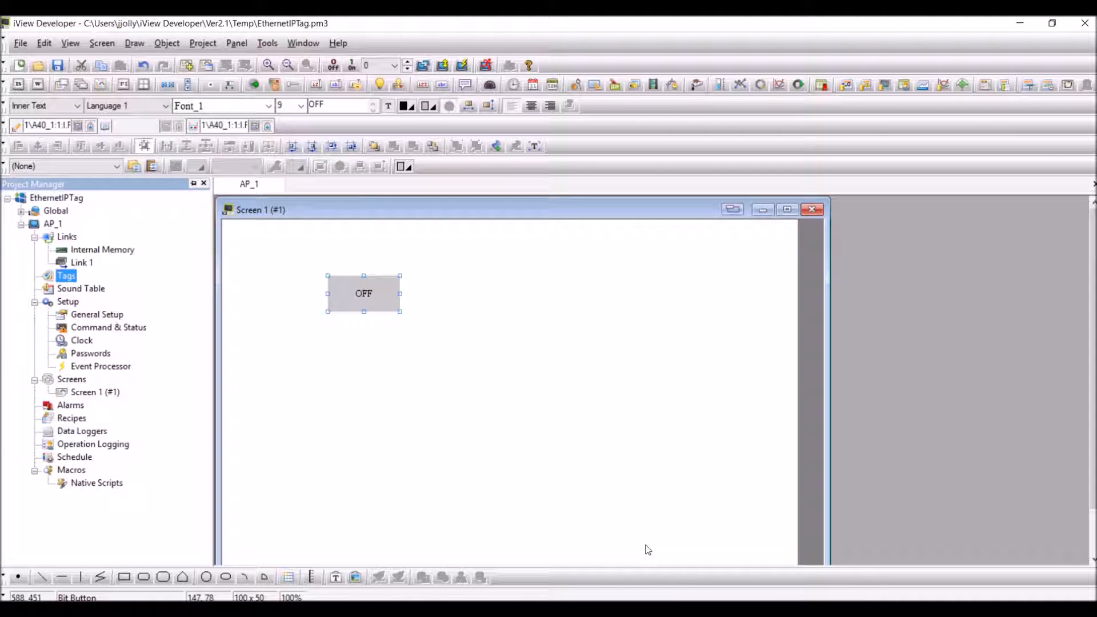
pyautogui.moveTo(353, 446)
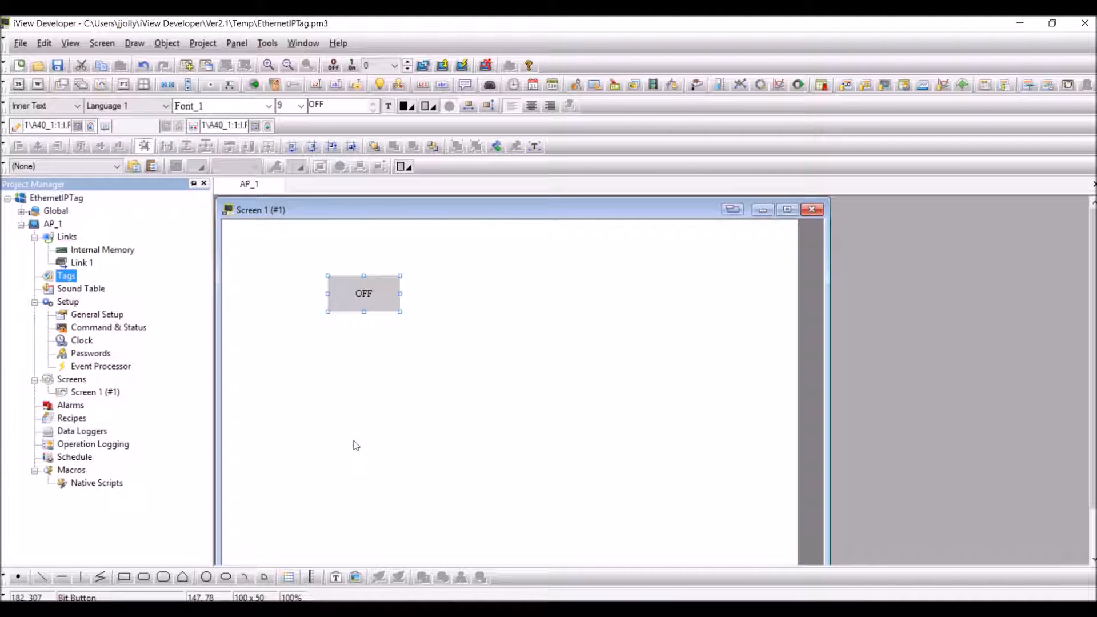